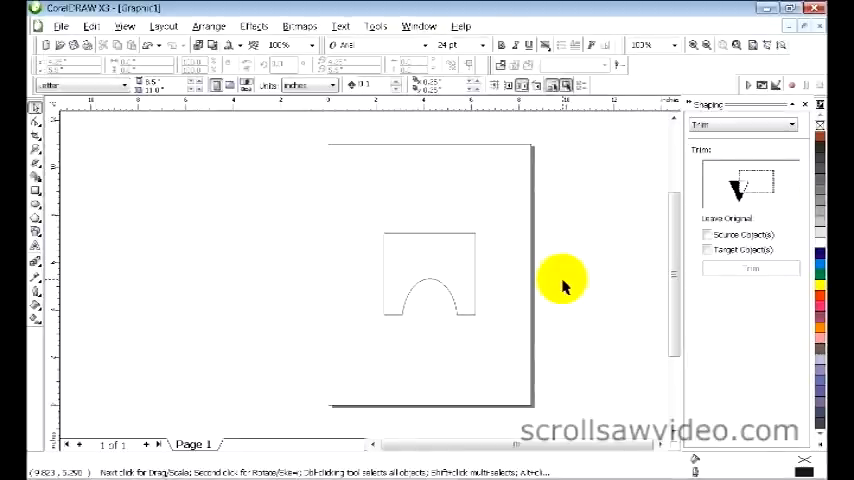
pyautogui.moveTo(488, 278)
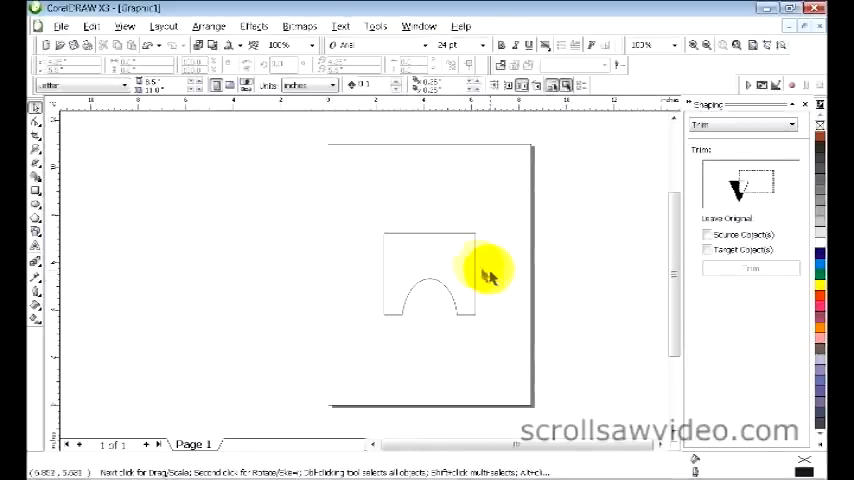
pyautogui.moveTo(410, 260)
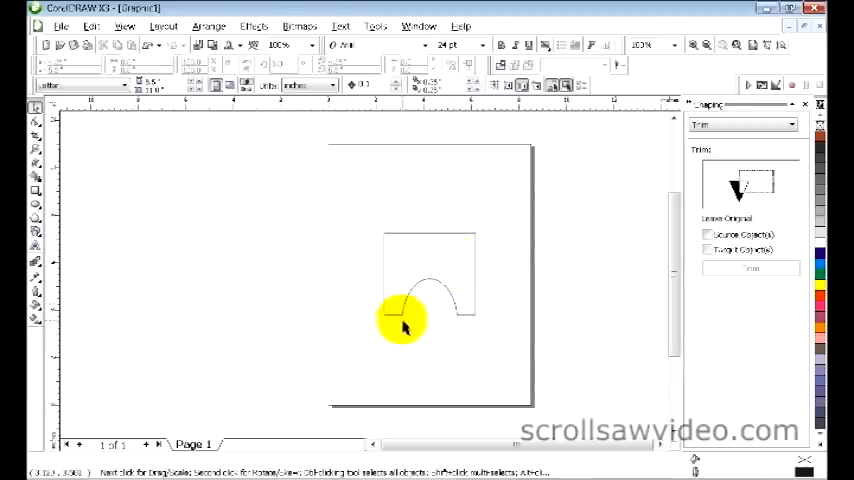
pyautogui.moveTo(464, 292)
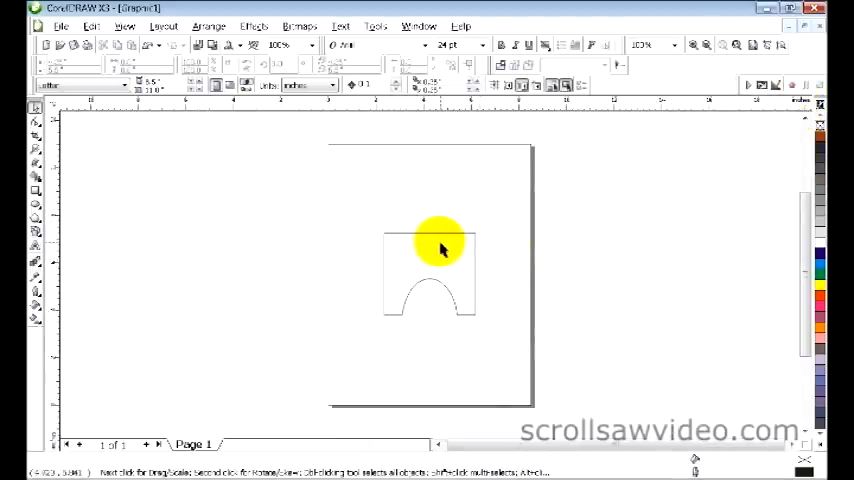
# Select the finished arch shape to move it off the page to the left.
pyautogui.click(428, 270)
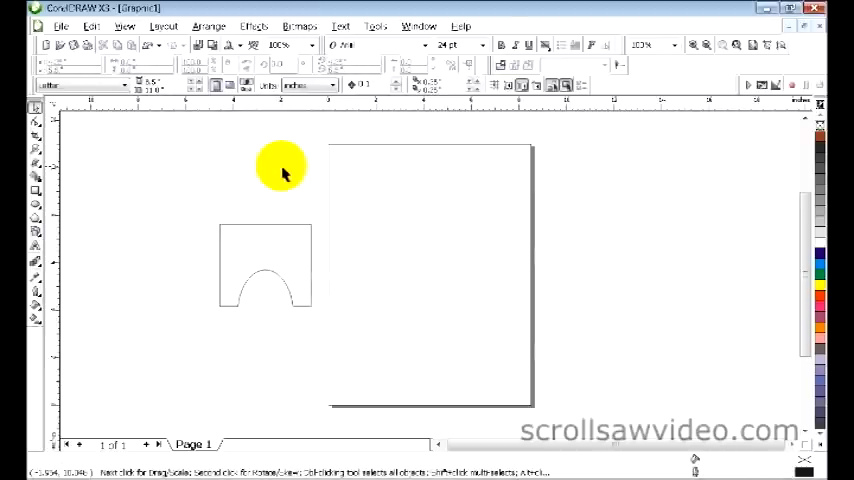
pyautogui.moveTo(52, 184)
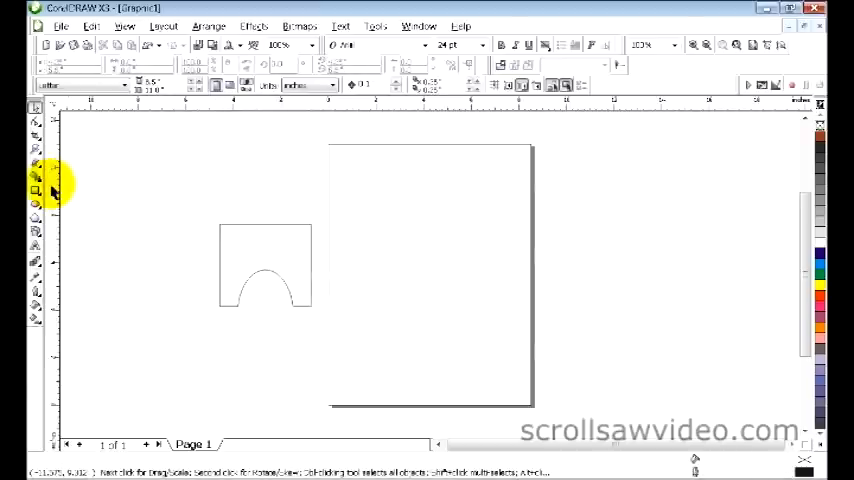
# Draw a new rectangle on the page and switch to the Ellipse tool for the overlapping ellipse.
pyautogui.click(36, 196)
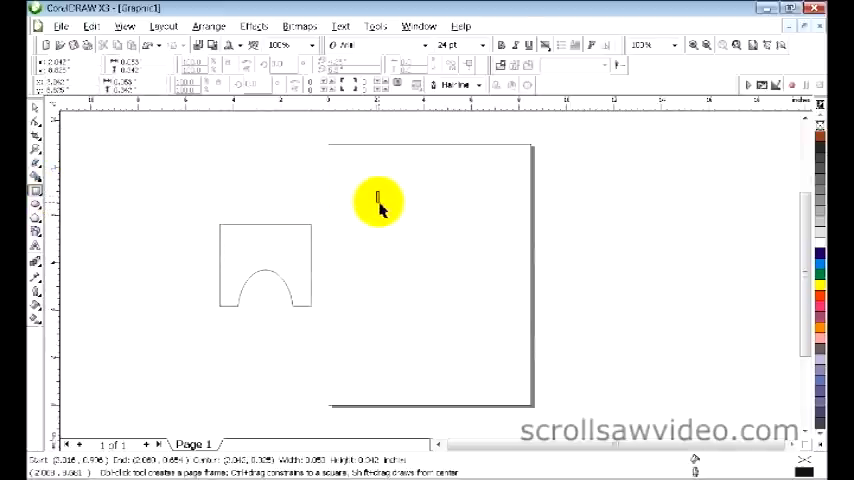
pyautogui.moveTo(378, 200); pyautogui.dragTo(490, 290)
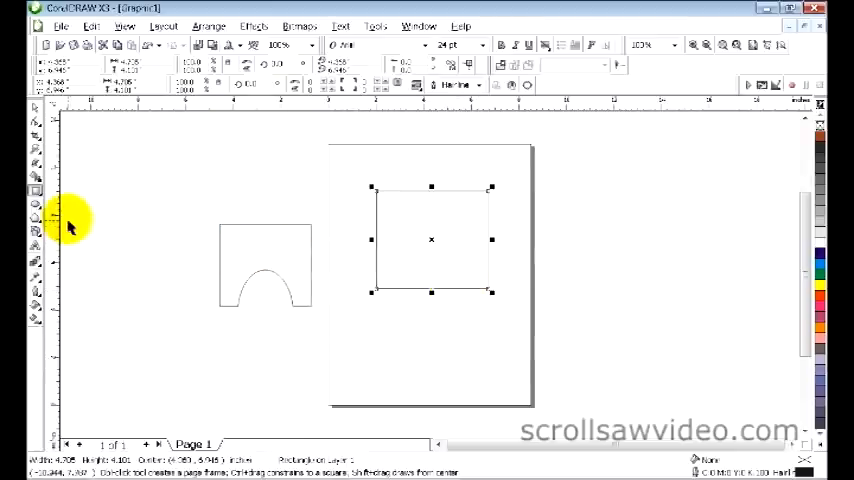
pyautogui.click(36, 208)
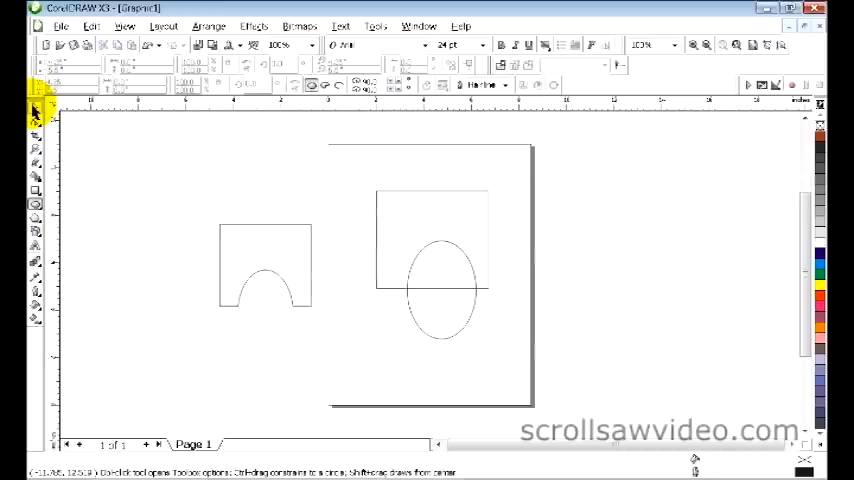
# Select the shapes and move the ellipse so it sits centred under the rectangle's bottom edge.
pyautogui.click(510, 364)
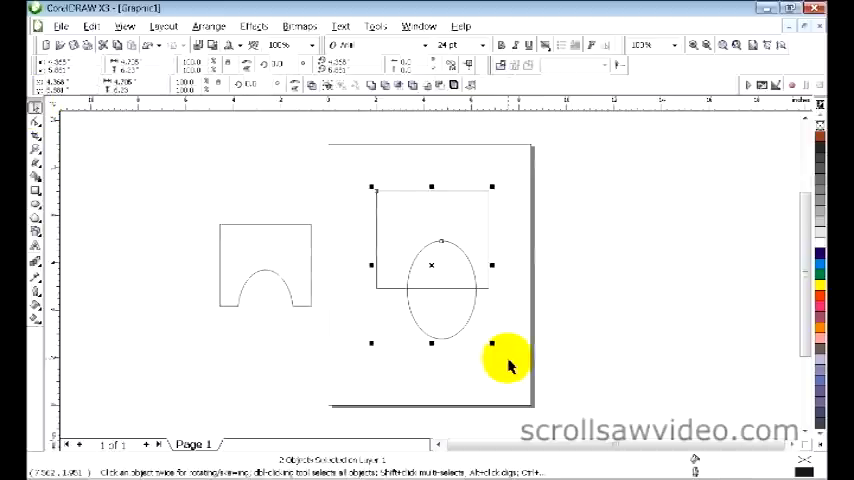
pyautogui.moveTo(490, 304)
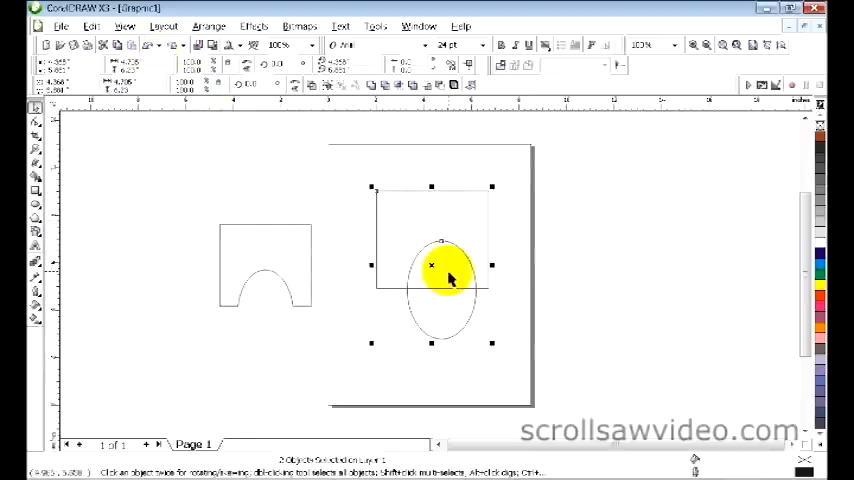
pyautogui.moveTo(448, 278); pyautogui.dragTo(478, 300)
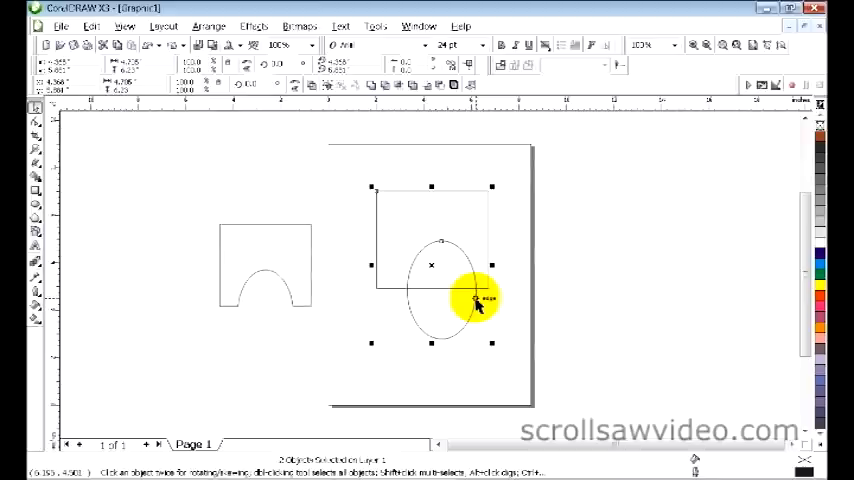
pyautogui.moveTo(478, 304)
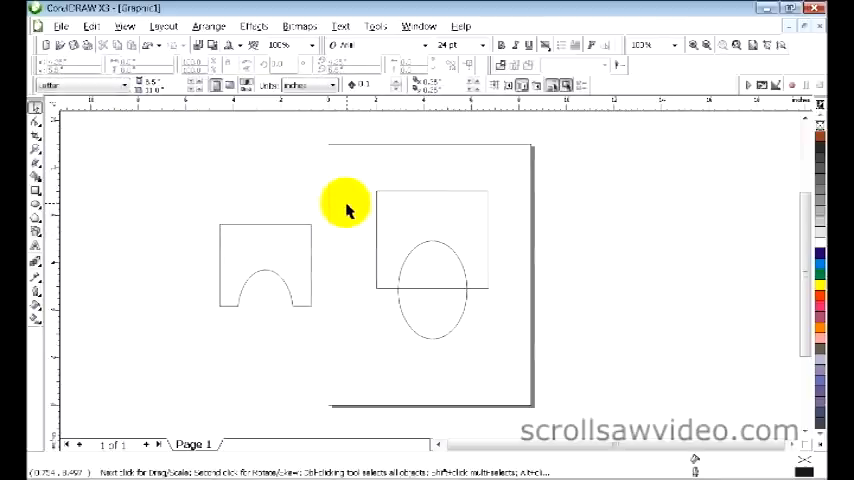
pyautogui.moveTo(348, 204)
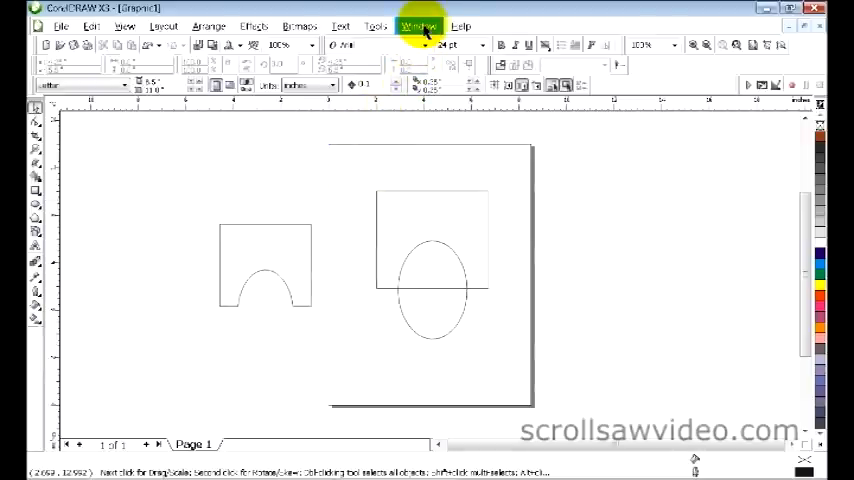
# Show the Shaping docker via Window > Dockers > Shaping.
pyautogui.click(420, 24)
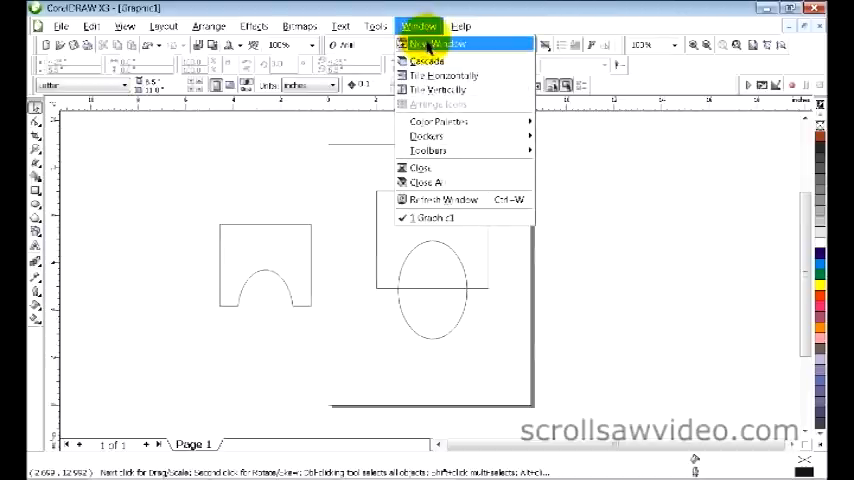
pyautogui.moveTo(426, 136)
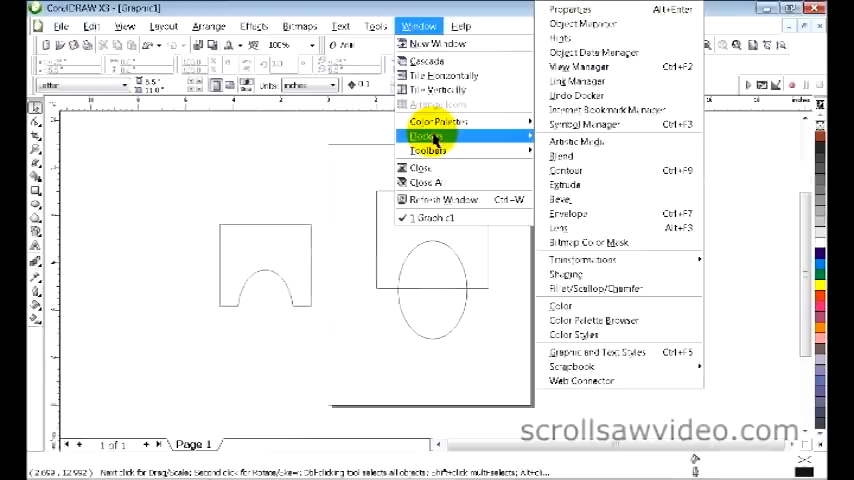
pyautogui.moveTo(512, 140)
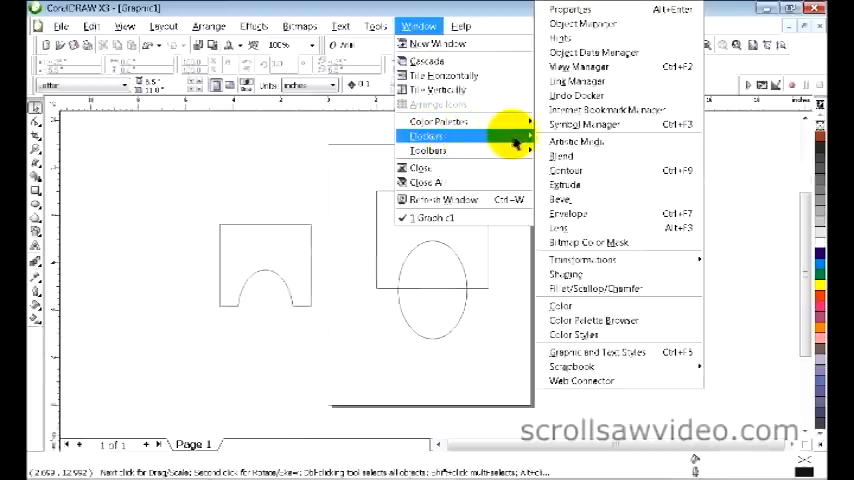
pyautogui.moveTo(584, 260)
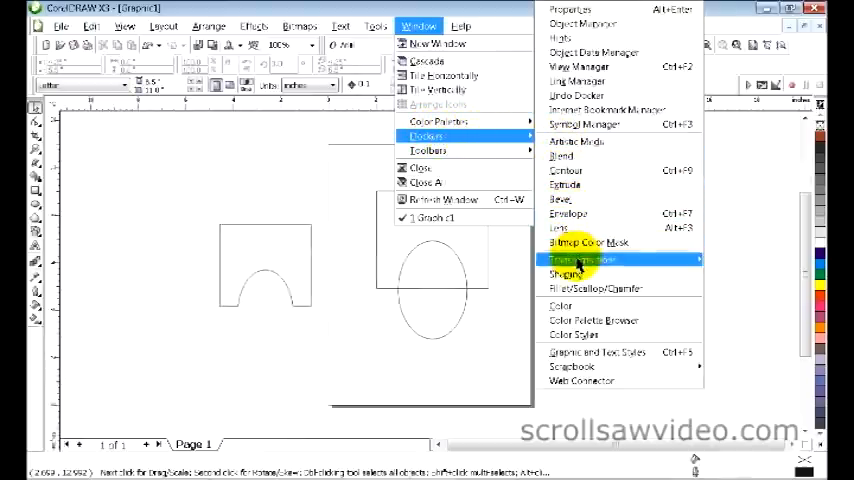
pyautogui.moveTo(568, 272)
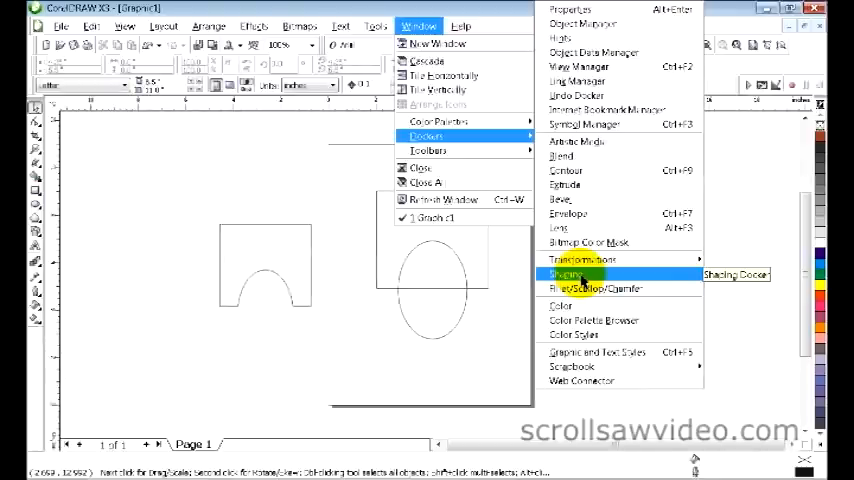
pyautogui.click(568, 274)
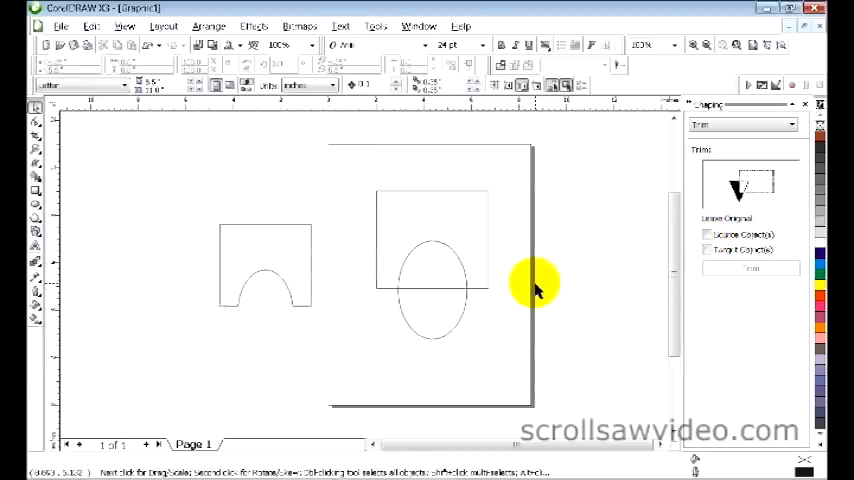
pyautogui.moveTo(466, 310)
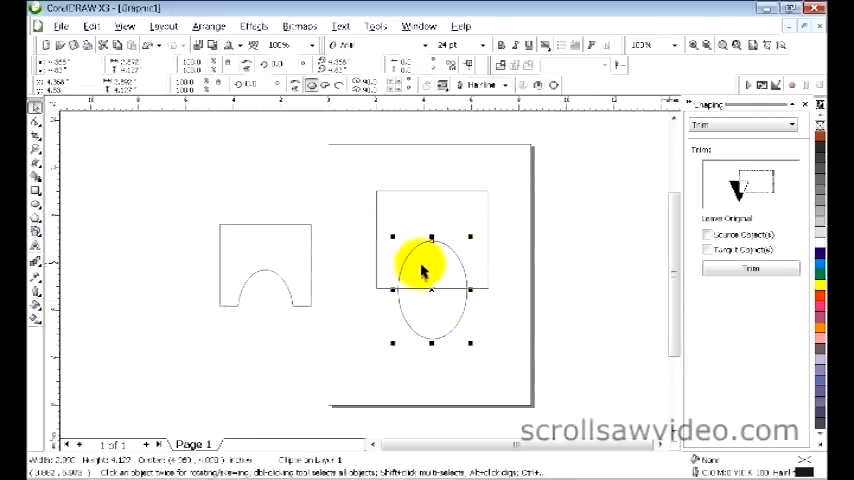
# Trim the rectangle with the ellipse, leaving a semicircular notch in its bottom edge.
pyautogui.click(752, 268)
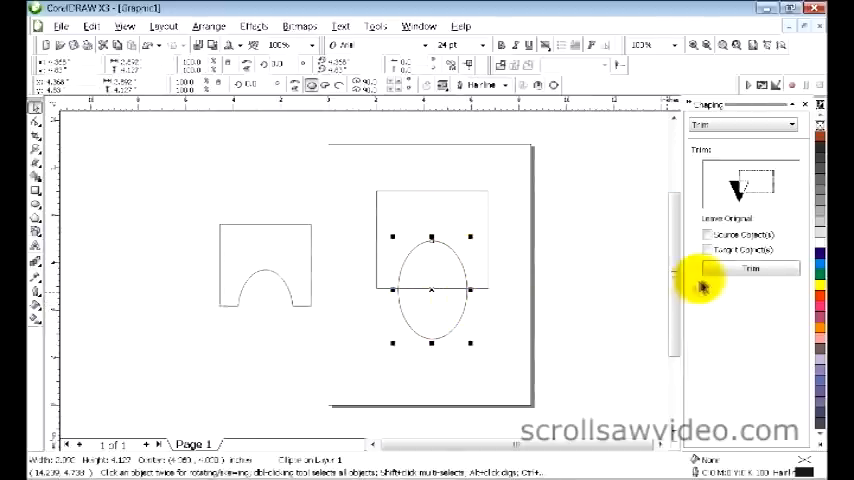
pyautogui.click(752, 268)
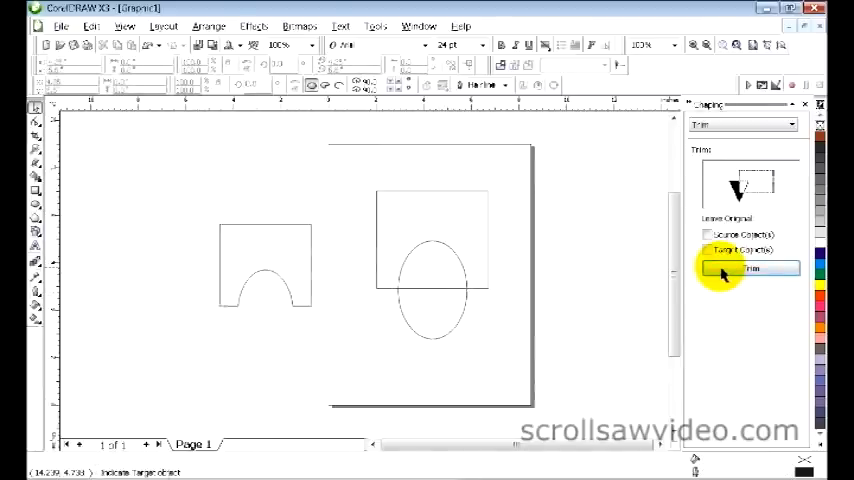
pyautogui.moveTo(540, 224)
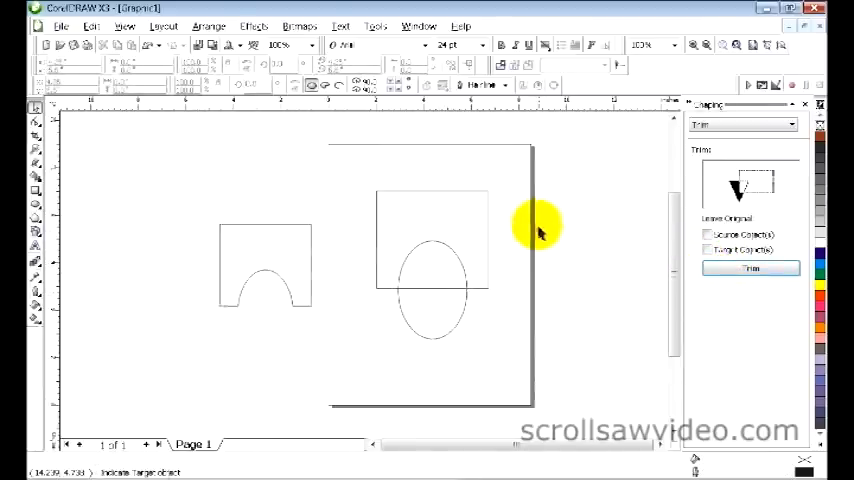
pyautogui.moveTo(490, 204)
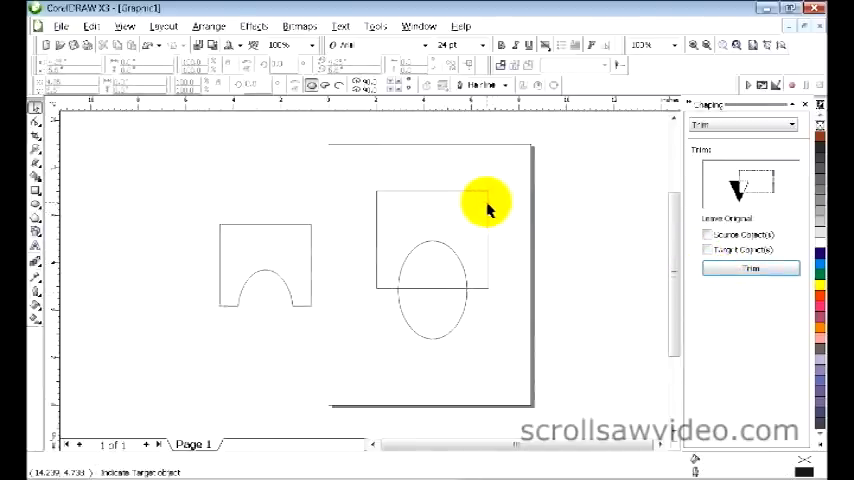
pyautogui.click(752, 268)
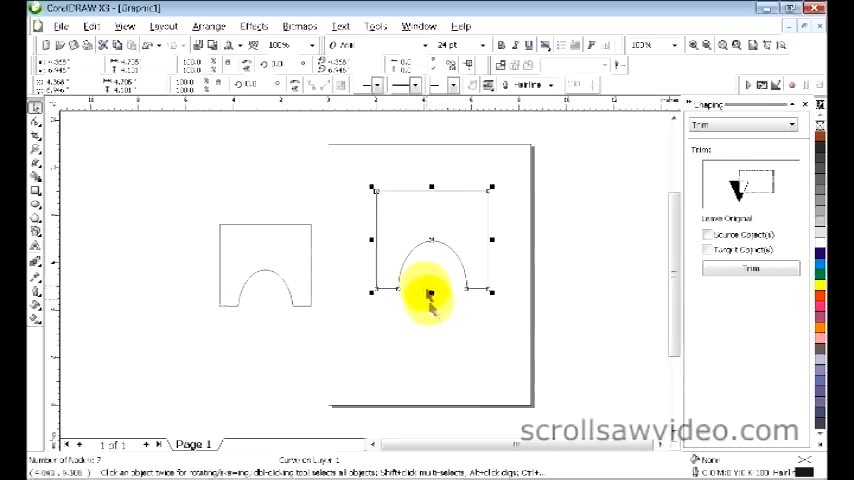
pyautogui.moveTo(436, 330)
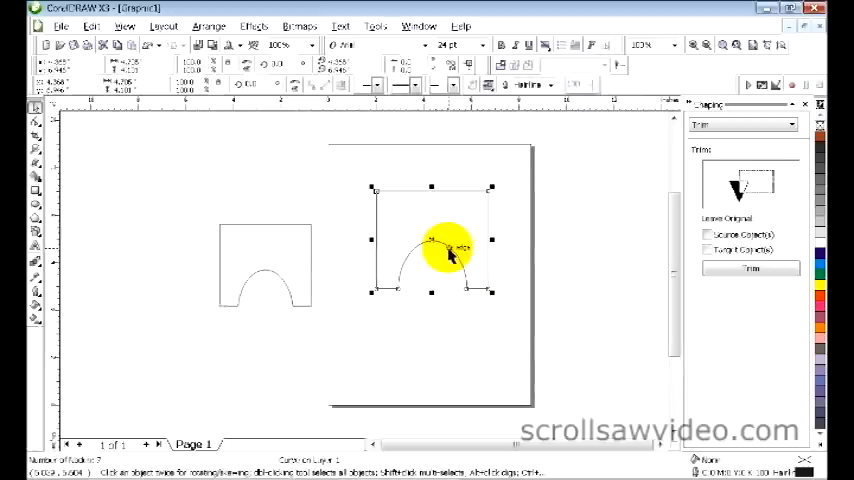
# Move the arch off the page, draw a new rectangle and ellipse, and trim them into another arched leg.
pyautogui.moveTo(450, 250); pyautogui.dragTo(160, 244)
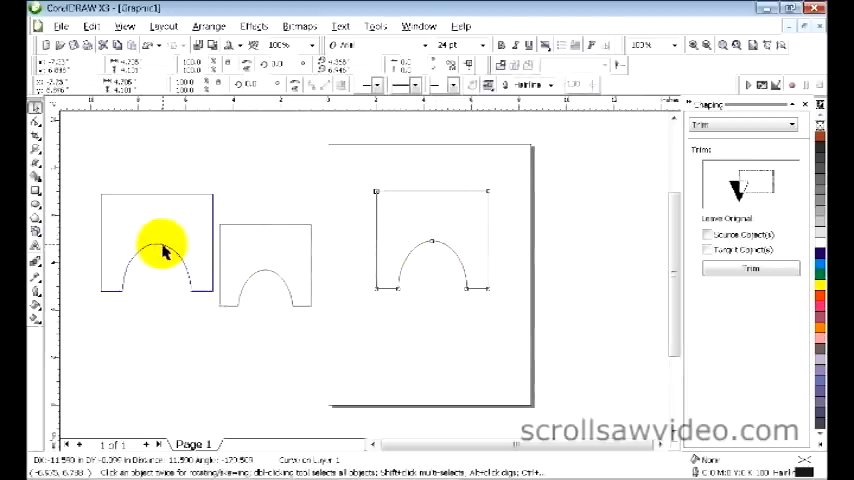
pyautogui.click(150, 250)
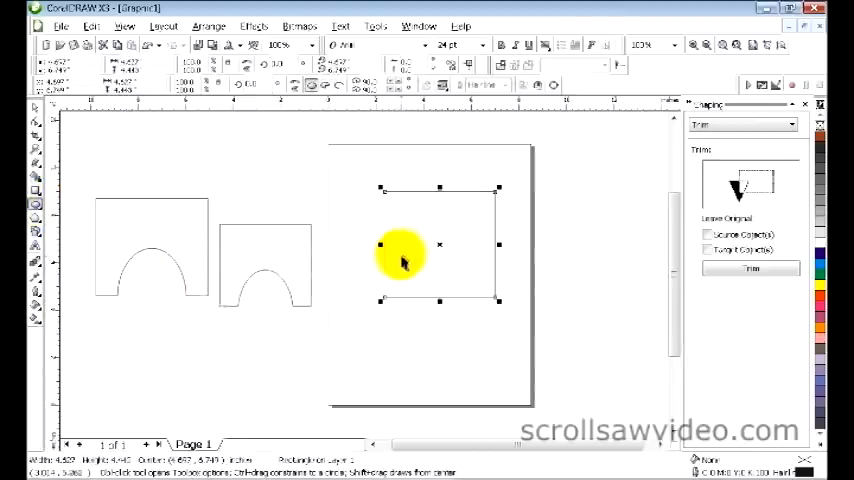
pyautogui.moveTo(404, 260); pyautogui.dragTo(466, 350)
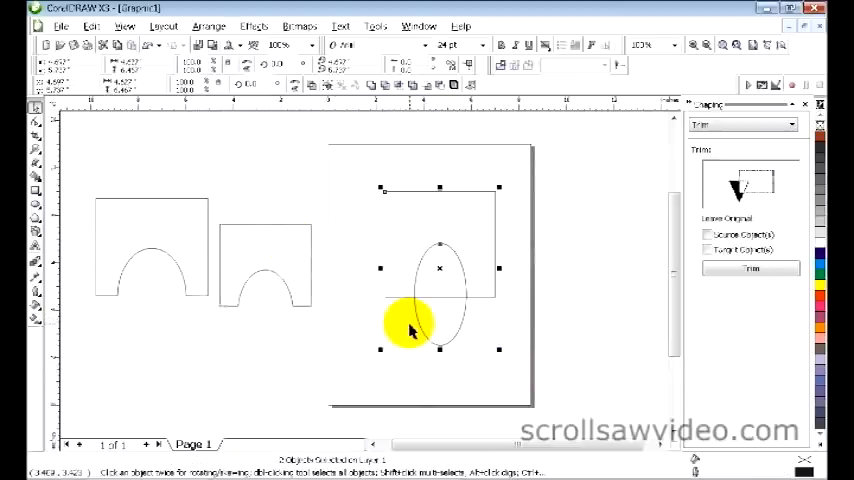
pyautogui.moveTo(548, 288)
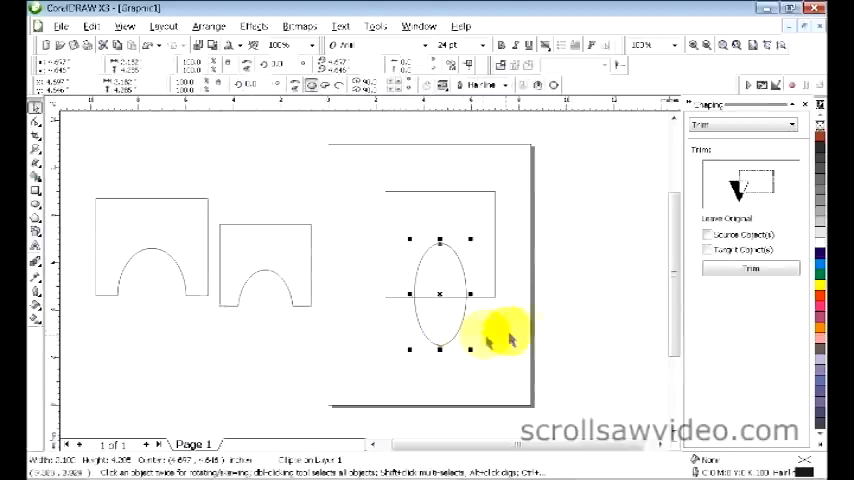
pyautogui.click(752, 268)
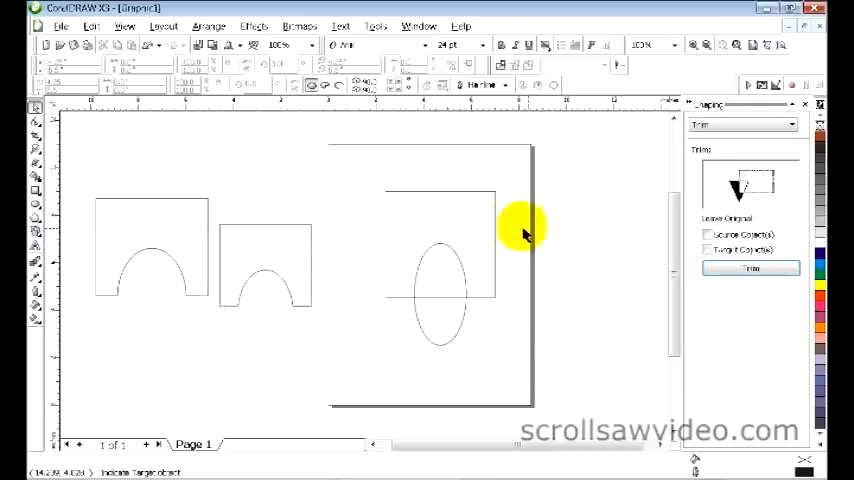
pyautogui.moveTo(496, 228)
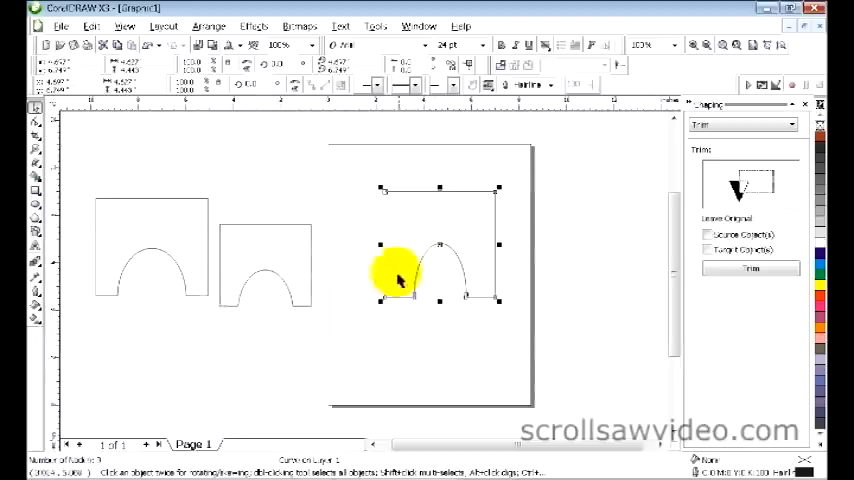
pyautogui.moveTo(548, 318)
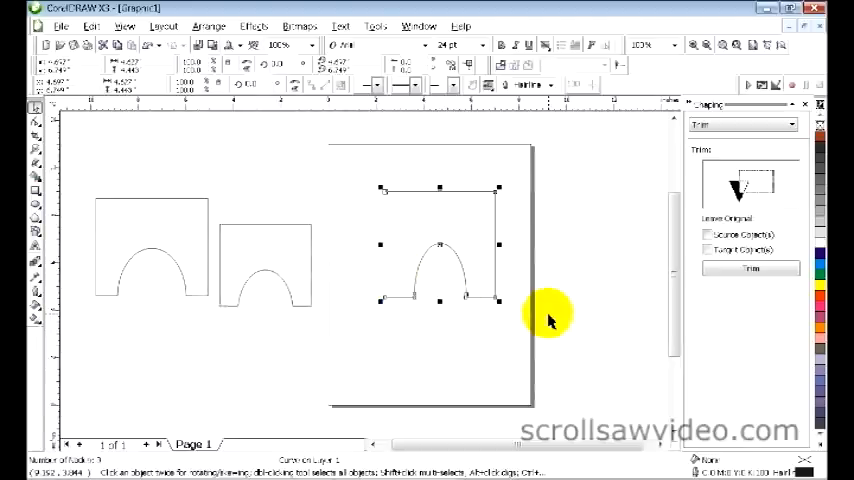